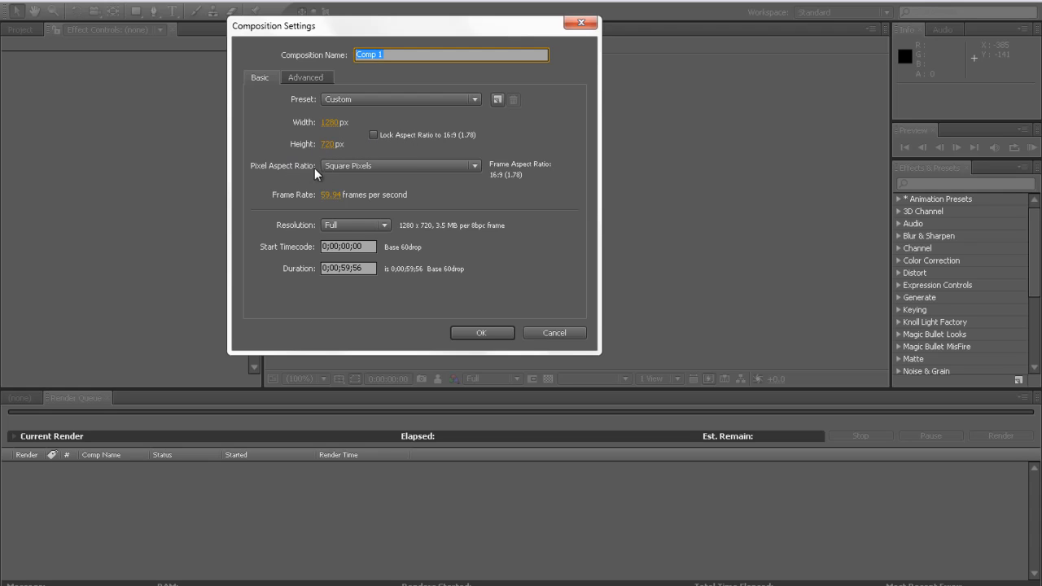
{"action": "mouse_move", "coordinate": [362, 181]}
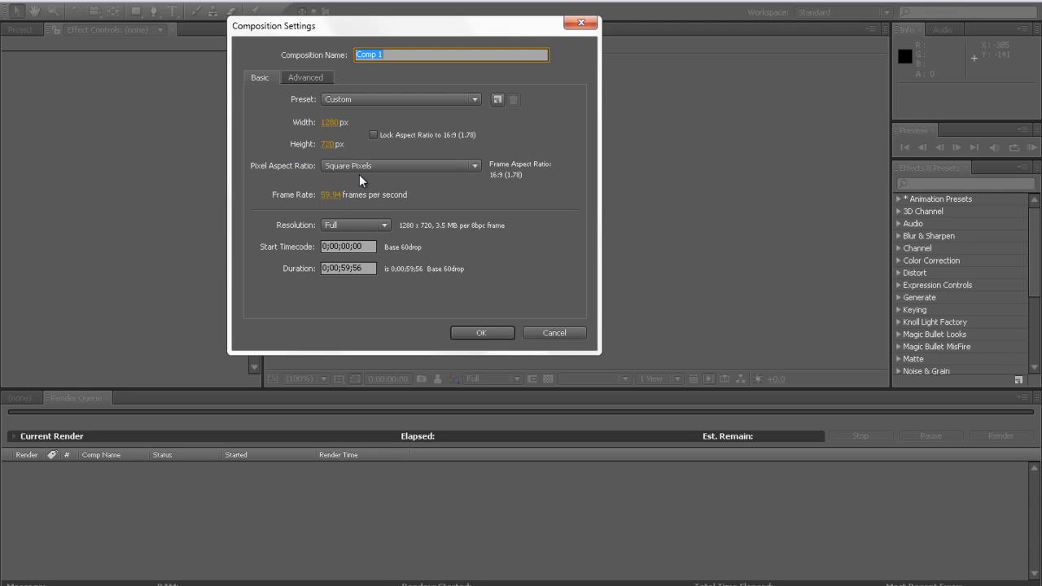
{"action": "mouse_move", "coordinate": [292, 208]}
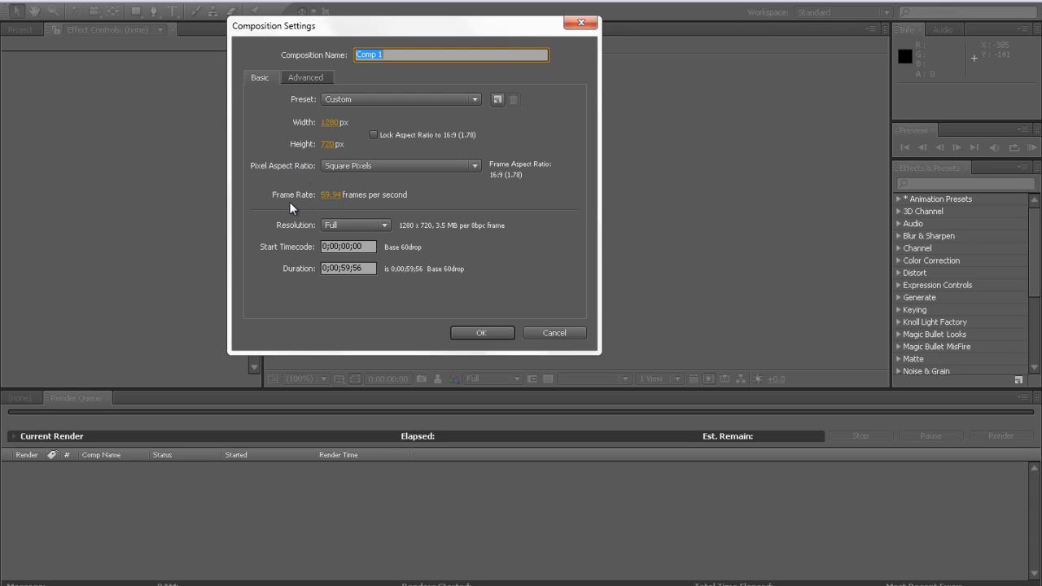
{"action": "mouse_move", "coordinate": [610, 187]}
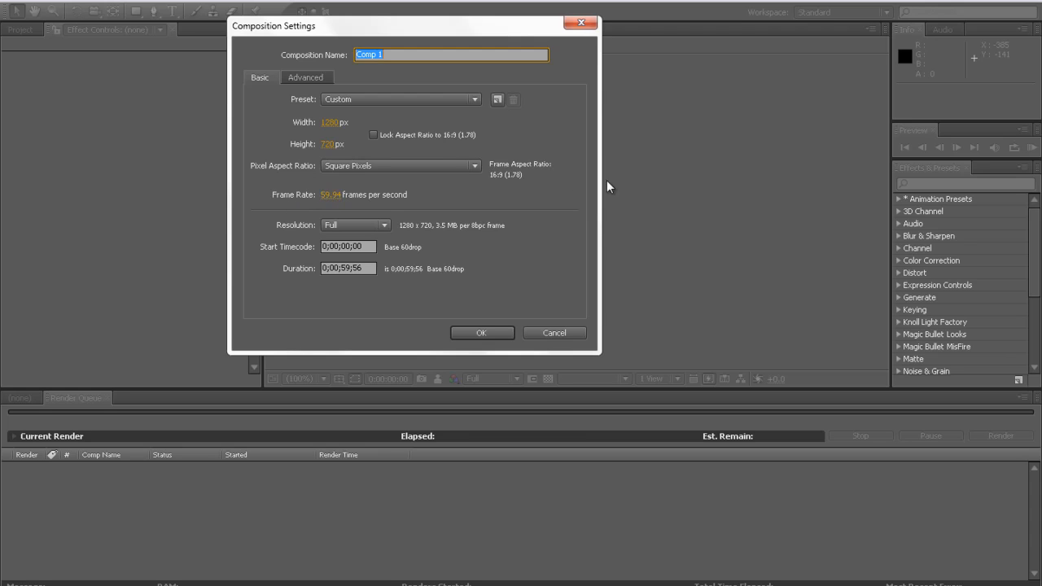
{"action": "mouse_move", "coordinate": [609, 154]}
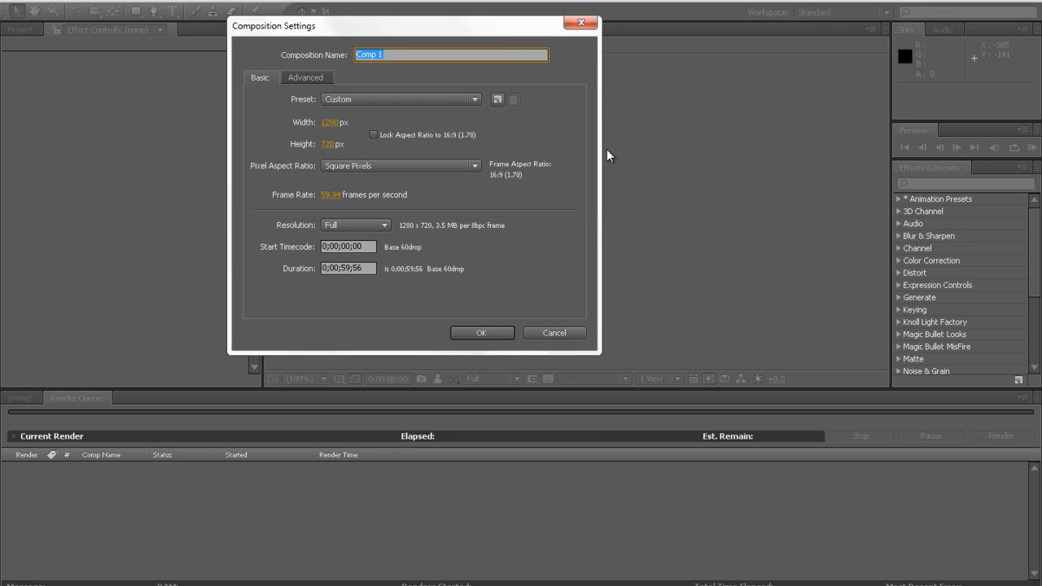
{"action": "mouse_move", "coordinate": [421, 219]}
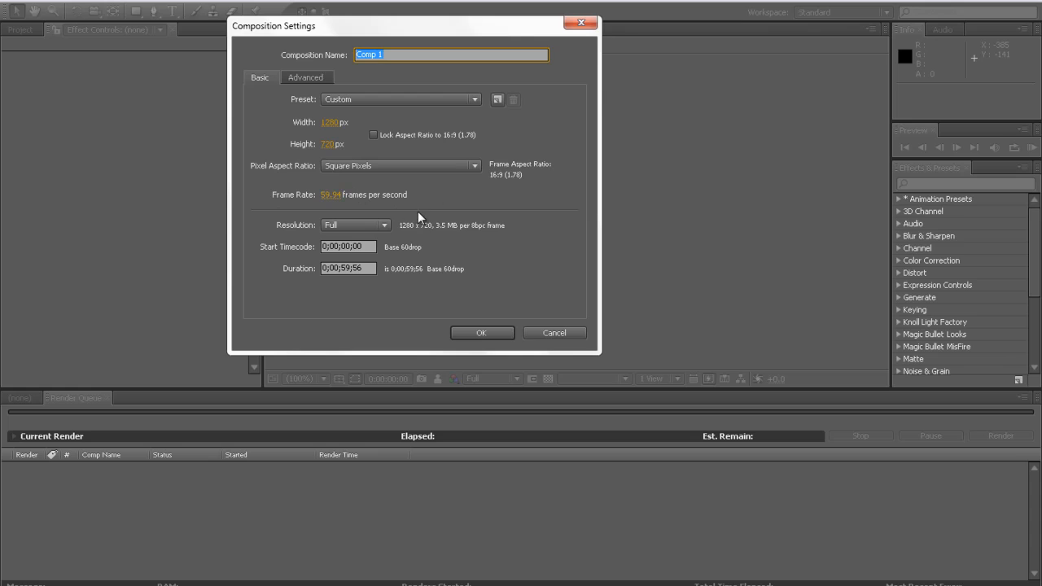
{"action": "mouse_move", "coordinate": [264, 270]}
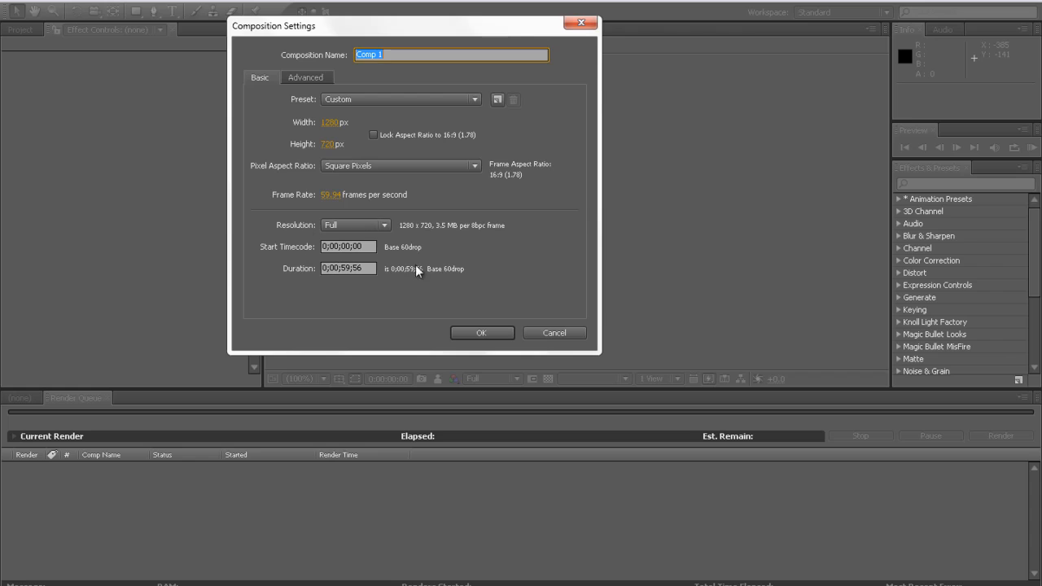
{"action": "mouse_move", "coordinate": [452, 332]}
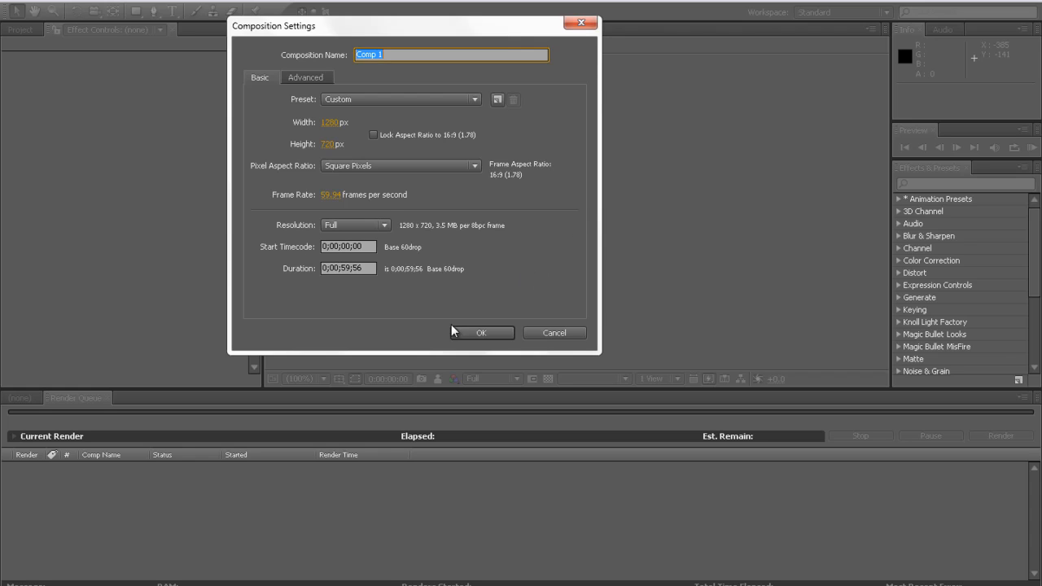
Confirm Composition Settings so Comp 1 is created holding the Triple.mp4 footage.
{"action": "left_click", "coordinate": [482, 332]}
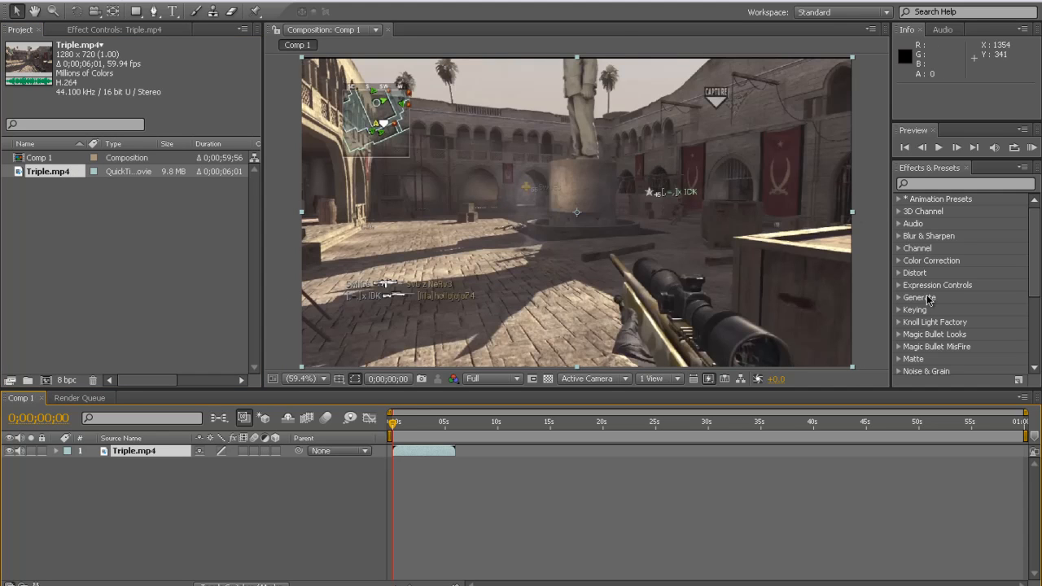
{"action": "mouse_move", "coordinate": [899, 241]}
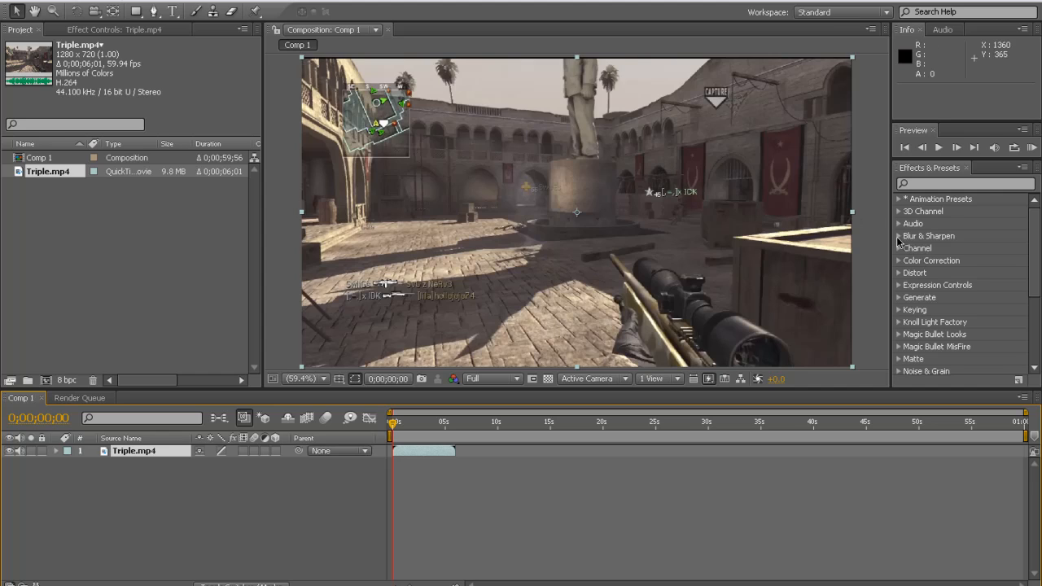
Add Sharpen and Unsharp Mask from Blur & Sharpen to the clip and adjust Unsharp Mask's amount.
{"action": "left_click", "coordinate": [928, 235]}
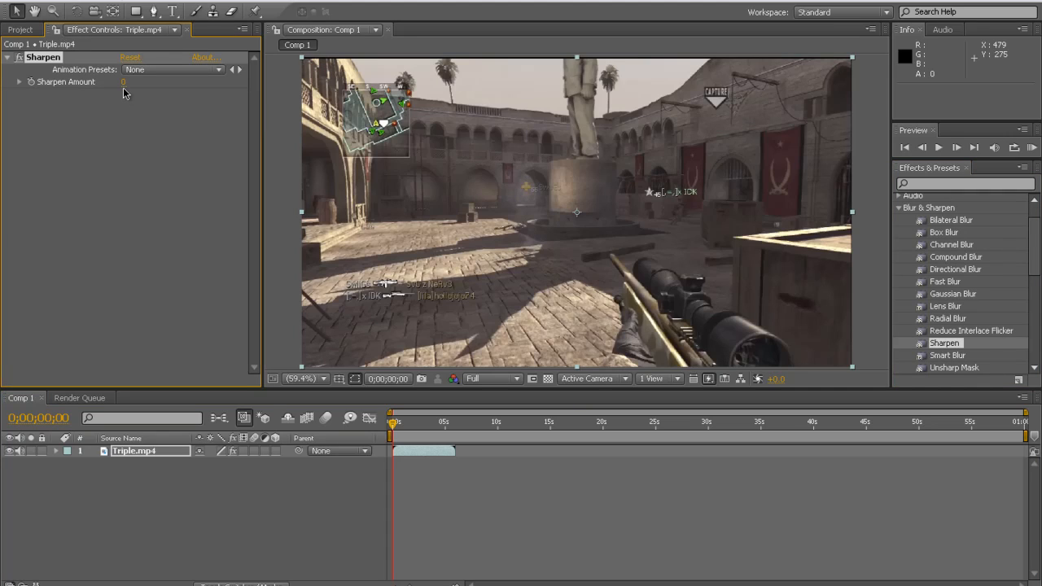
{"action": "left_click", "coordinate": [133, 82]}
{"action": "type", "text": "5"}
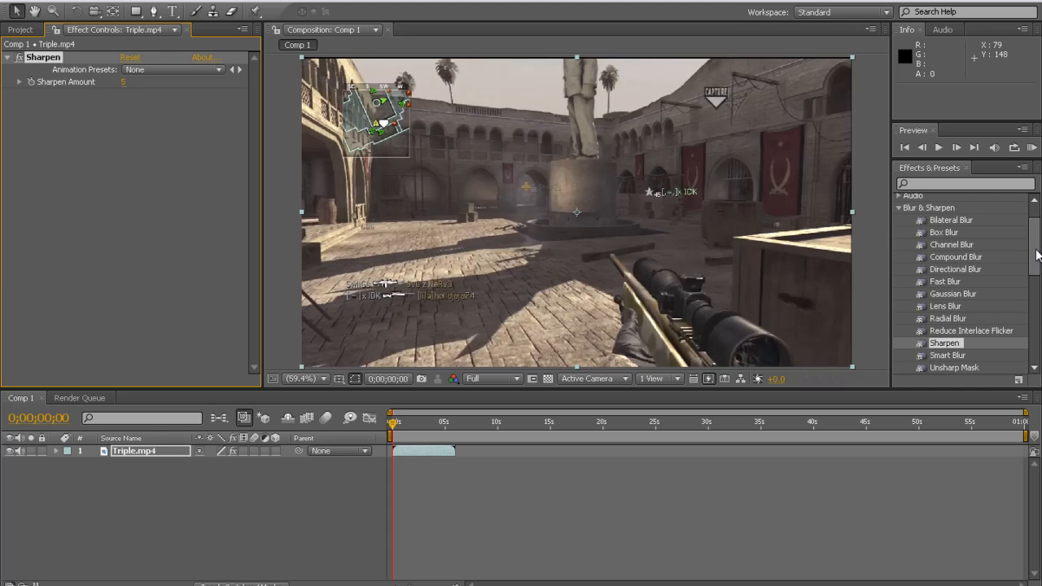
{"action": "scroll", "scroll_direction": "down", "scroll_amount": 3}
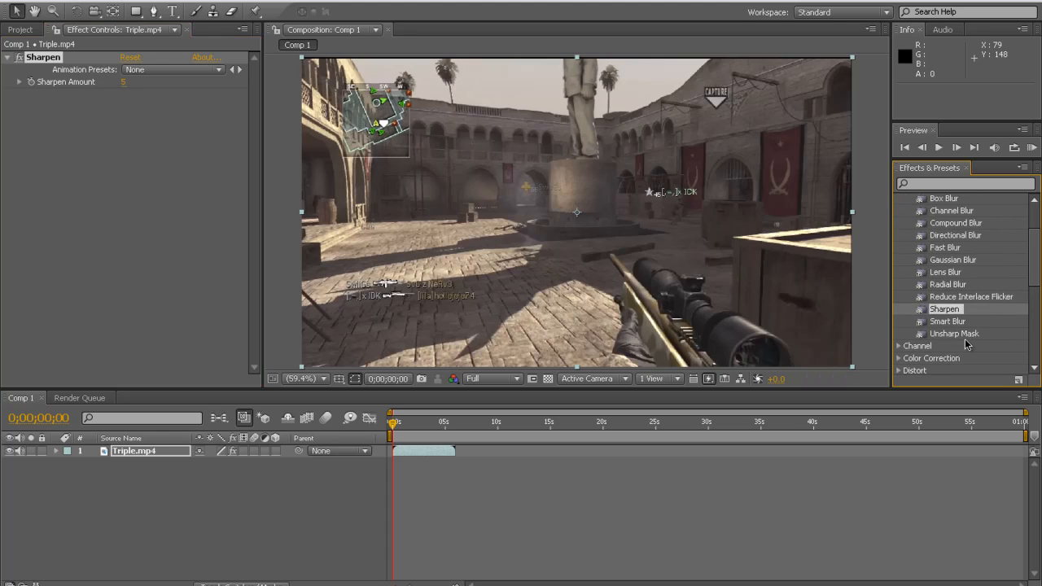
{"action": "double_click", "coordinate": [954, 332]}
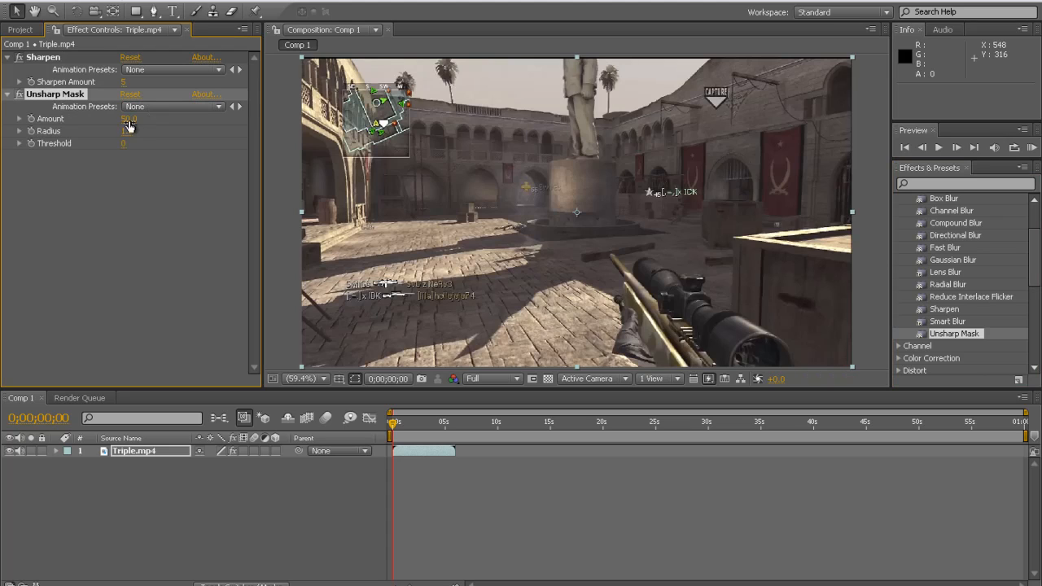
{"action": "double_click", "coordinate": [129, 119]}
{"action": "type", "text": "55"}
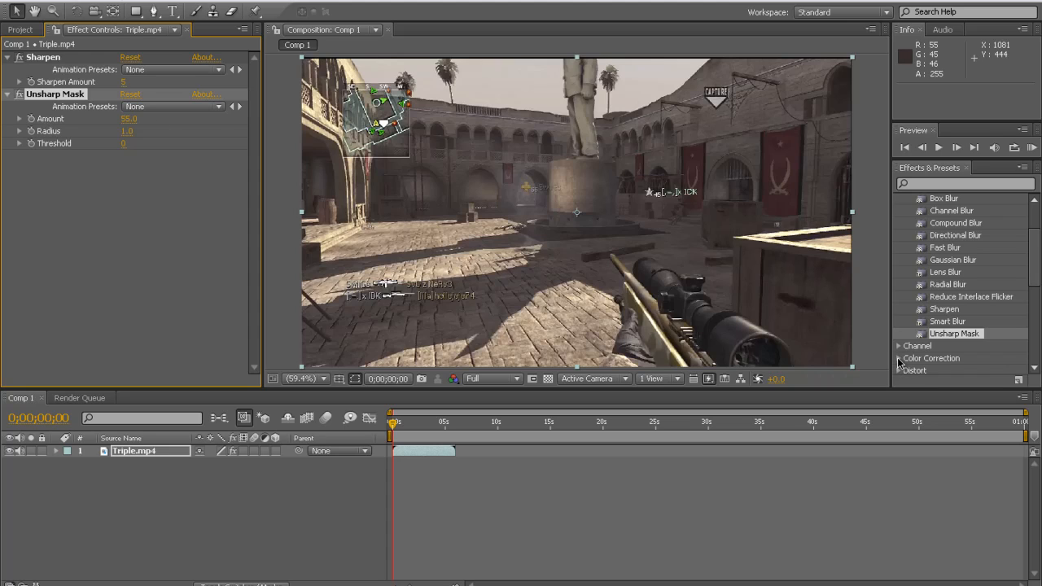
{"action": "left_click", "coordinate": [932, 358]}
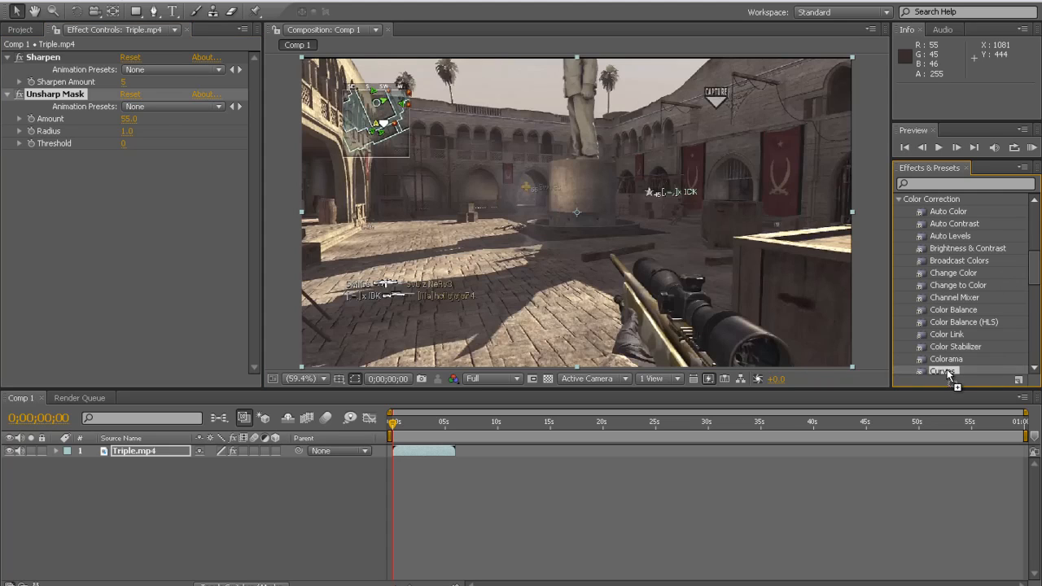
Add a Curves effect with the AWESOME preset and refine its S-curve for contrast.
{"action": "double_click", "coordinate": [943, 371]}
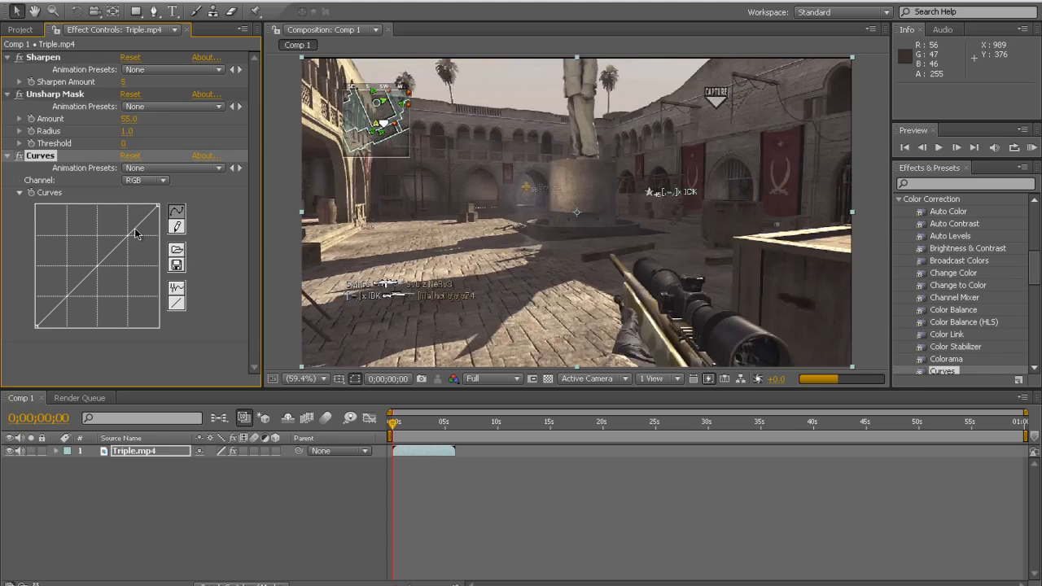
{"action": "left_click", "coordinate": [171, 168]}
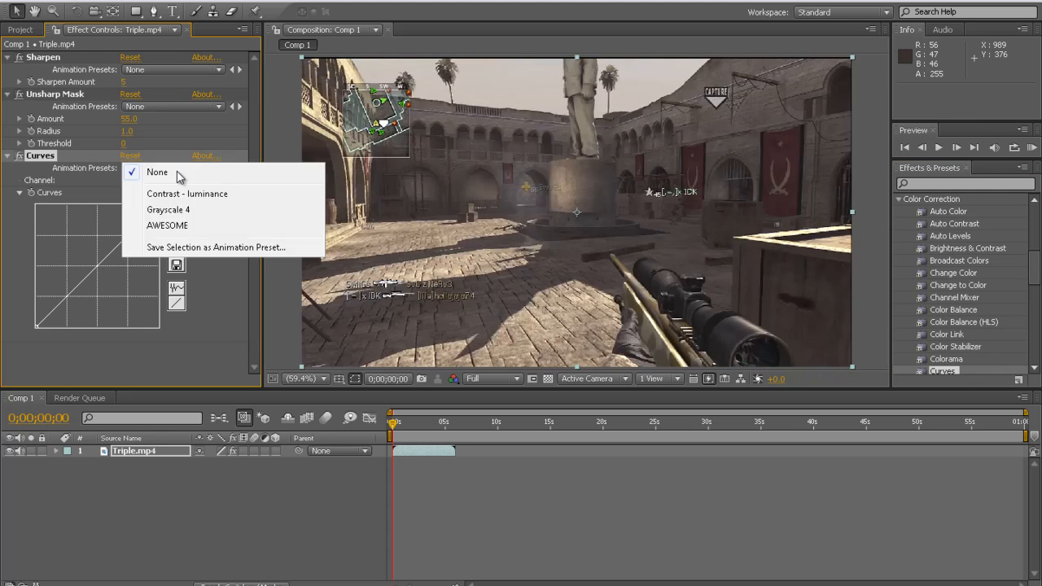
{"action": "left_click", "coordinate": [167, 225]}
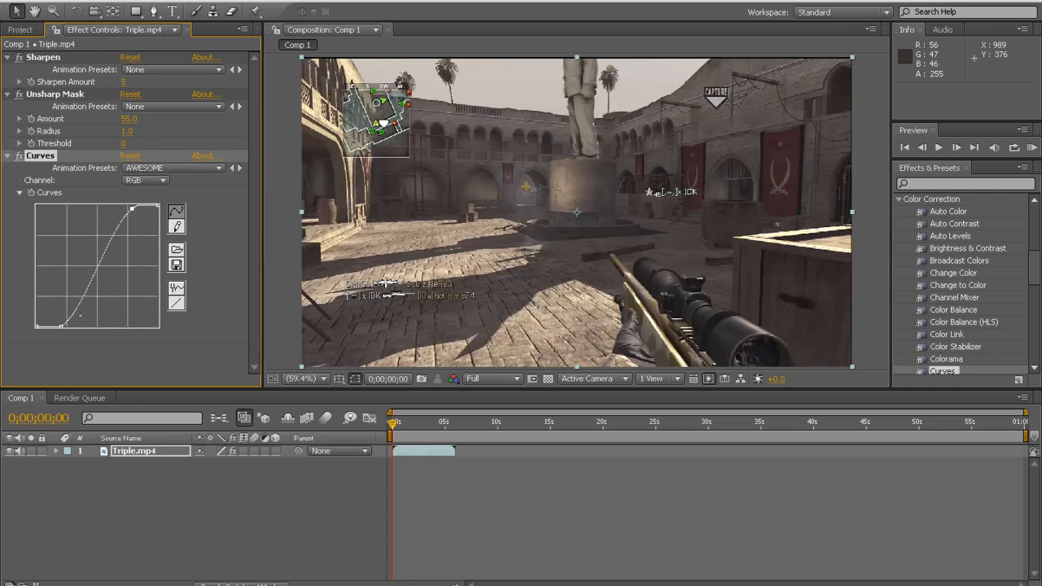
{"action": "left_click_drag", "start_coordinate": [81, 316], "coordinate": [59, 327]}
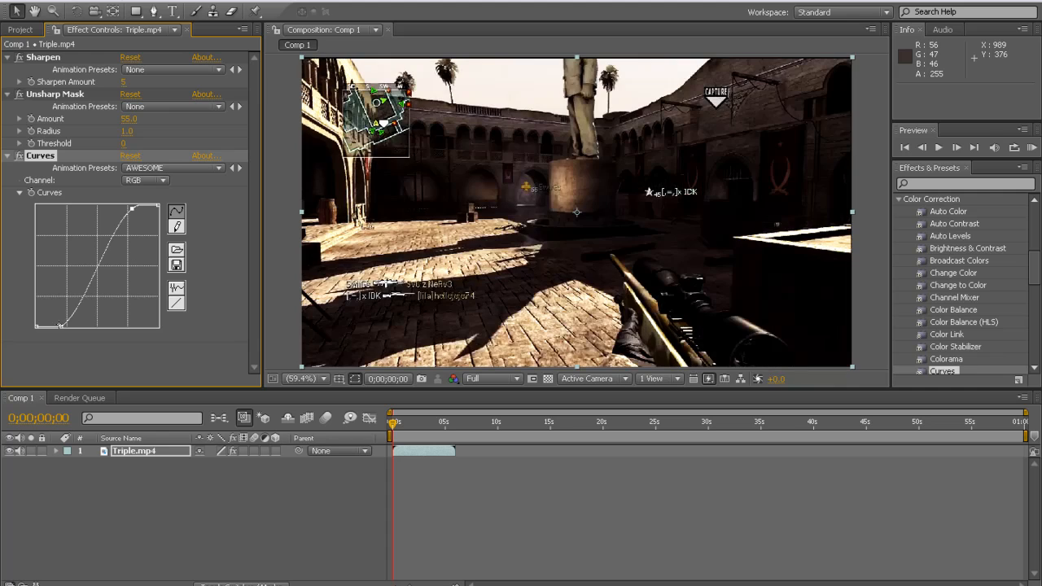
{"action": "left_click_drag", "start_coordinate": [62, 322], "coordinate": [62, 323]}
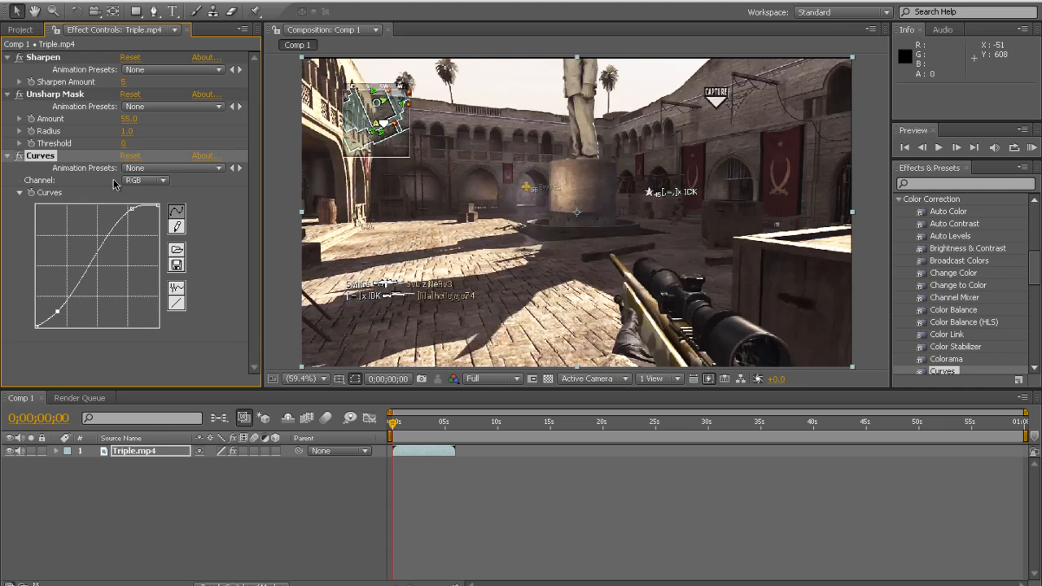
{"action": "mouse_move", "coordinate": [90, 342]}
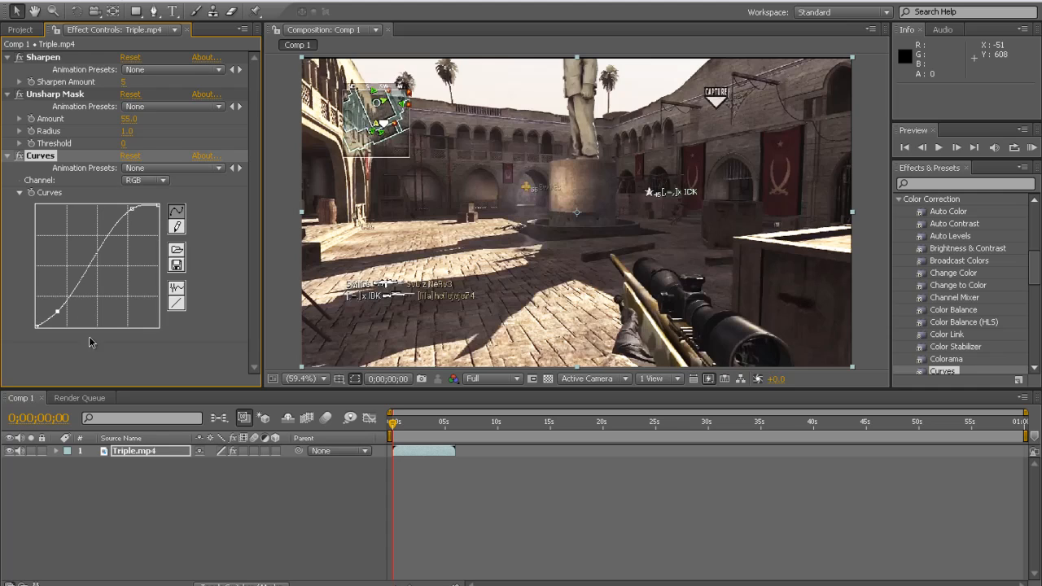
{"action": "mouse_move", "coordinate": [733, 317]}
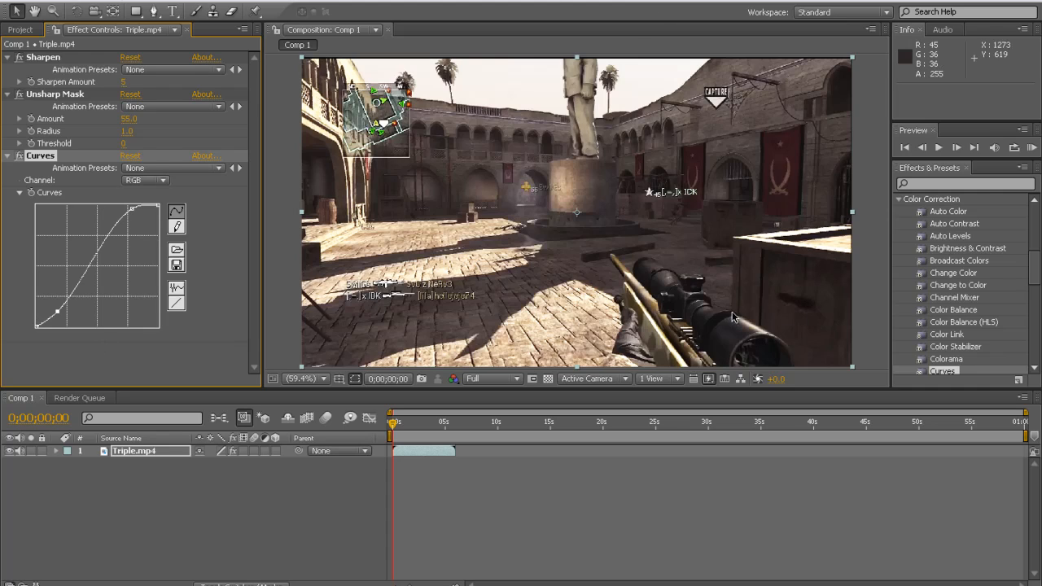
{"action": "mouse_move", "coordinate": [356, 79]}
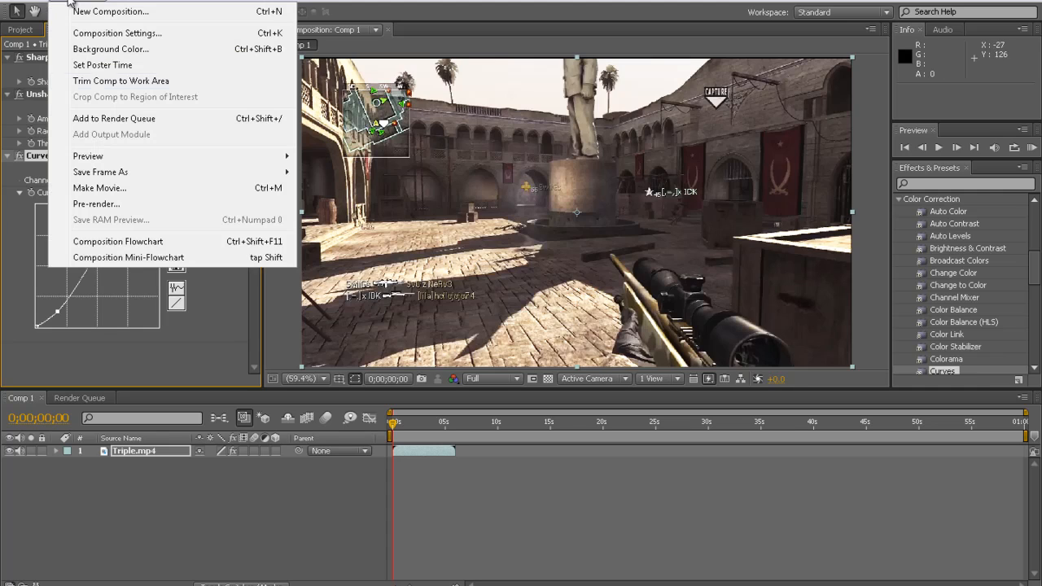
Queue Comp 1 for rendering with its render settings using a 29.97 fps frame rate.
{"action": "left_click", "coordinate": [114, 117]}
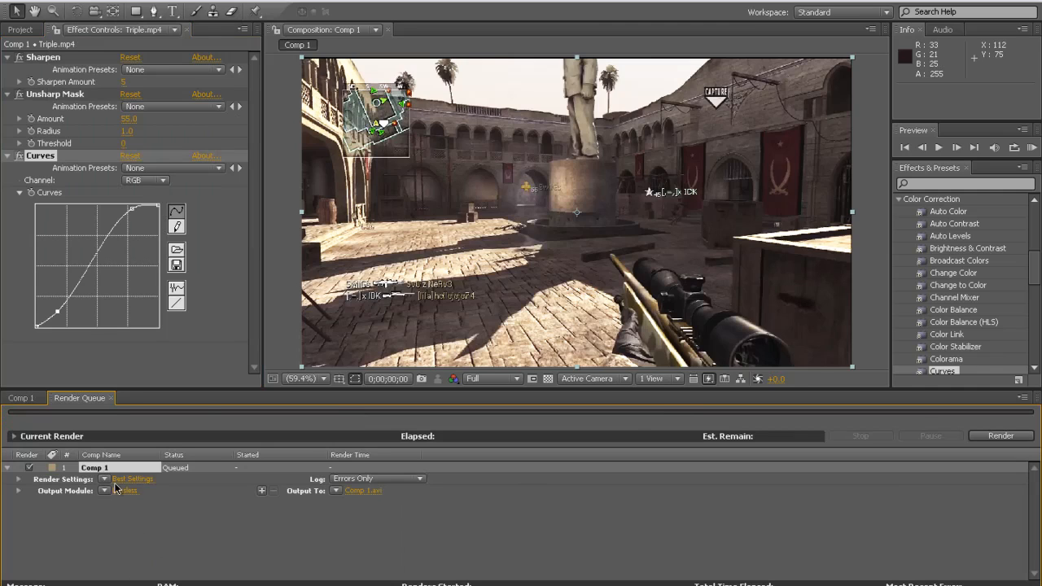
{"action": "left_click", "coordinate": [134, 479]}
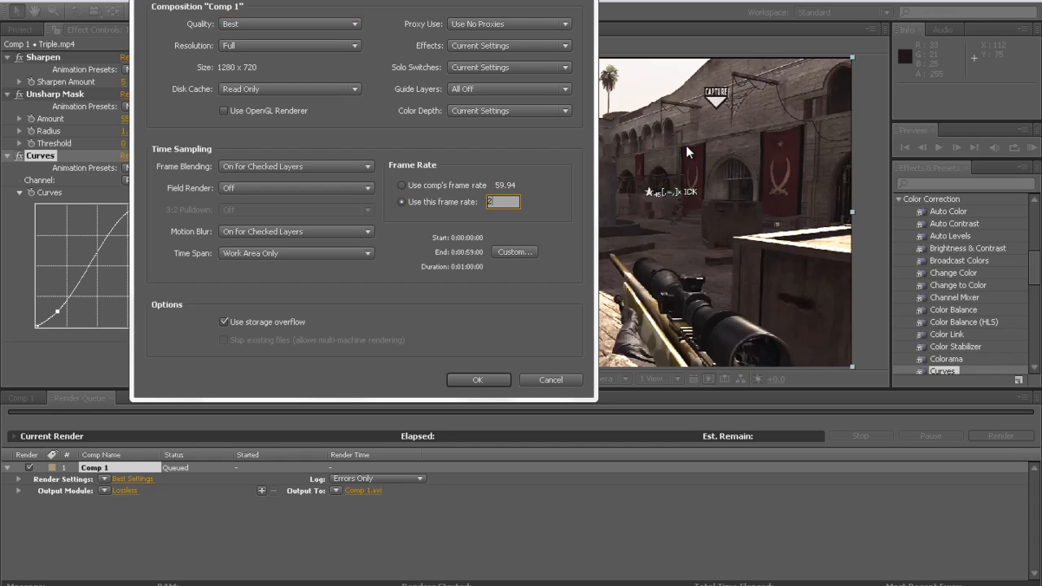
{"action": "left_click", "coordinate": [478, 379]}
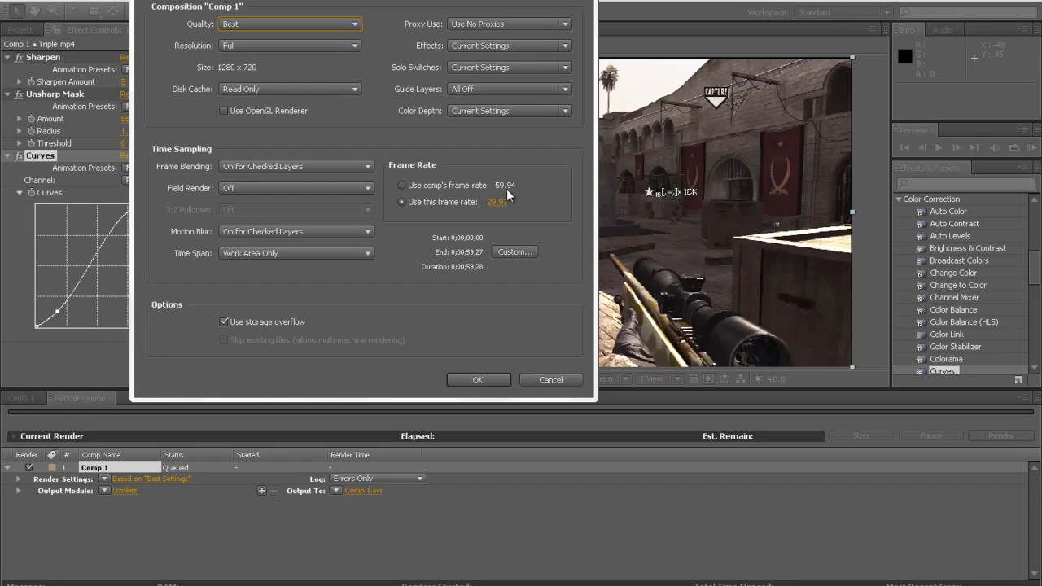
{"action": "mouse_move", "coordinate": [530, 205]}
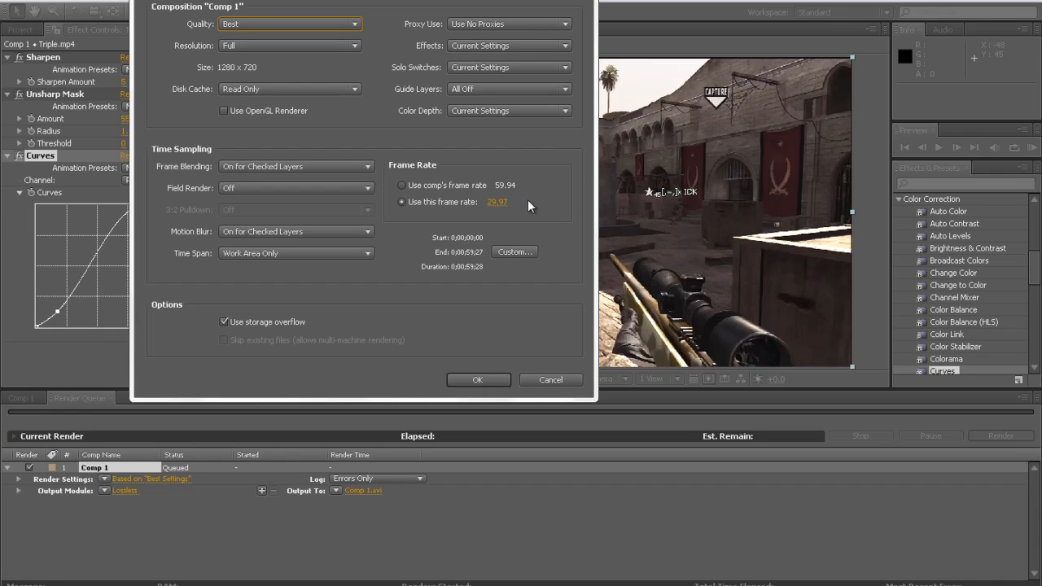
{"action": "mouse_move", "coordinate": [541, 166]}
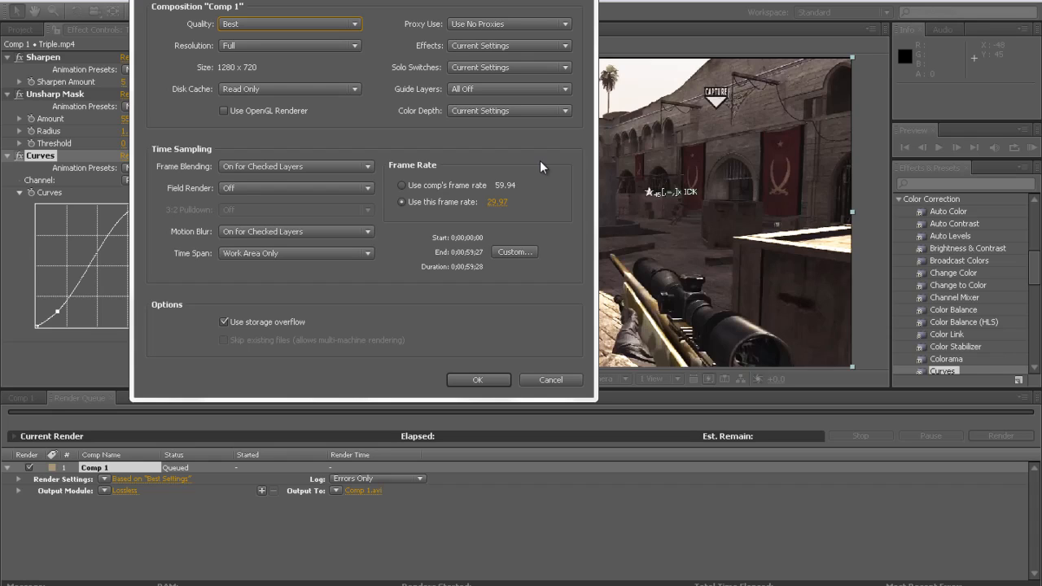
{"action": "mouse_move", "coordinate": [542, 197]}
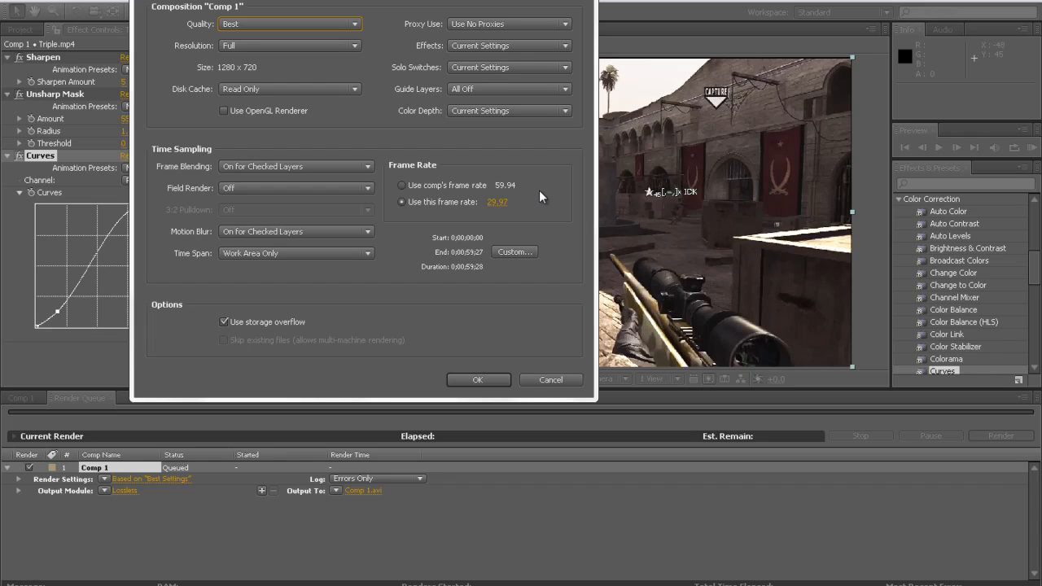
{"action": "mouse_move", "coordinate": [257, 45]}
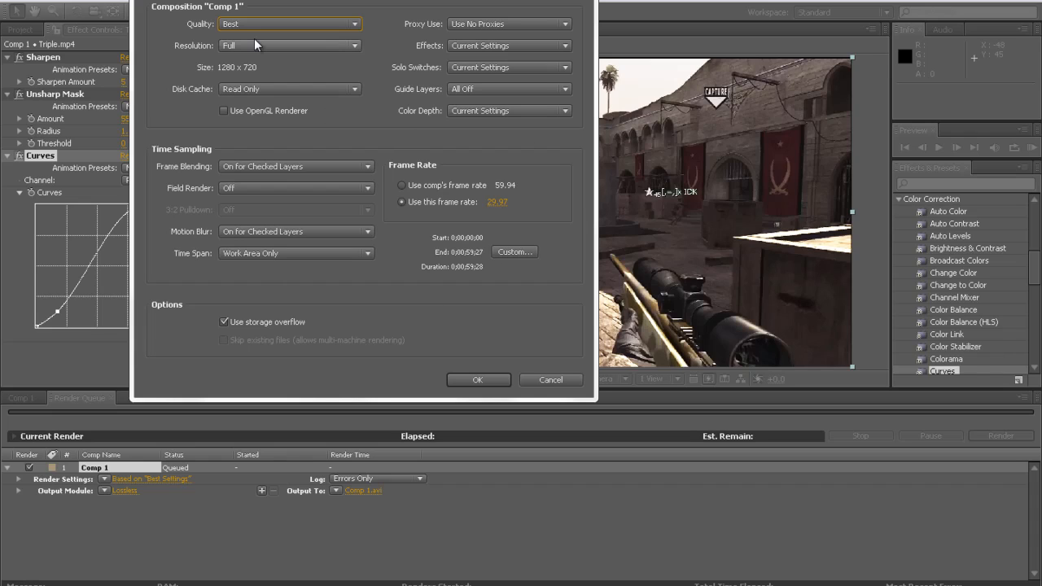
{"action": "mouse_move", "coordinate": [432, 214]}
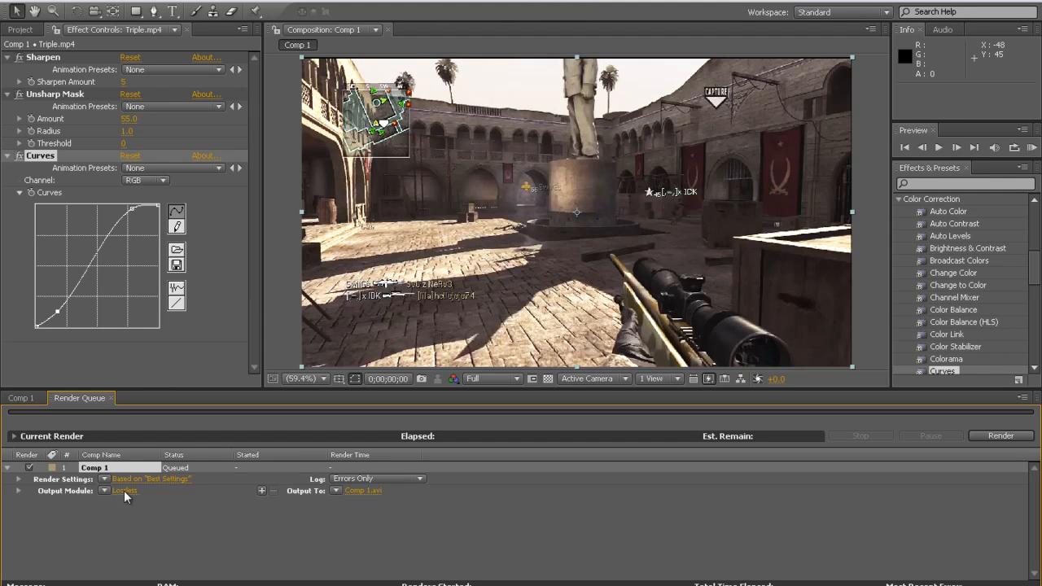
Switch Comp 1's output module format from Video For Windows to QuickTime Movie.
{"action": "left_click", "coordinate": [124, 490]}
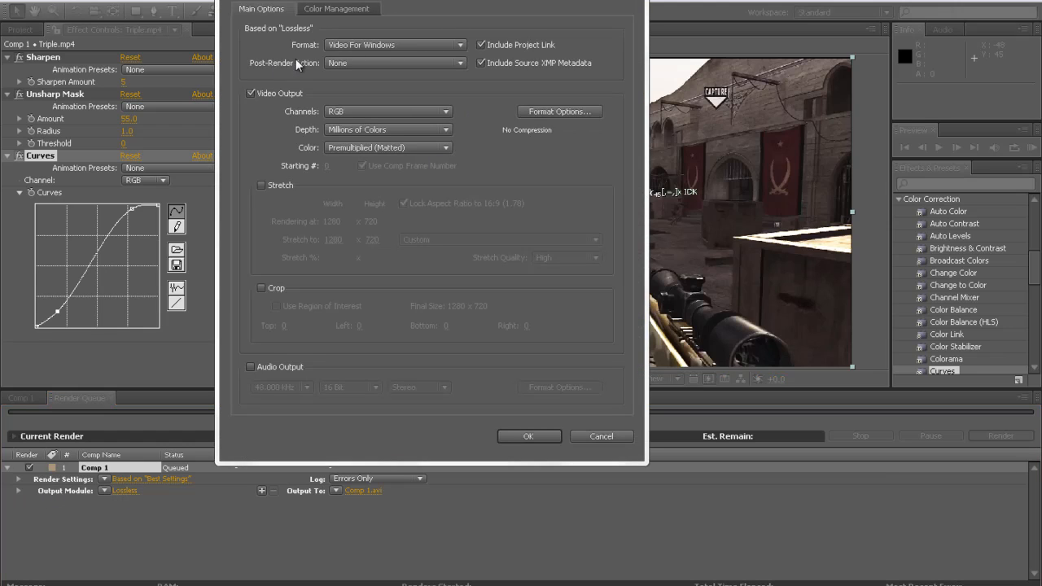
{"action": "left_click", "coordinate": [394, 46]}
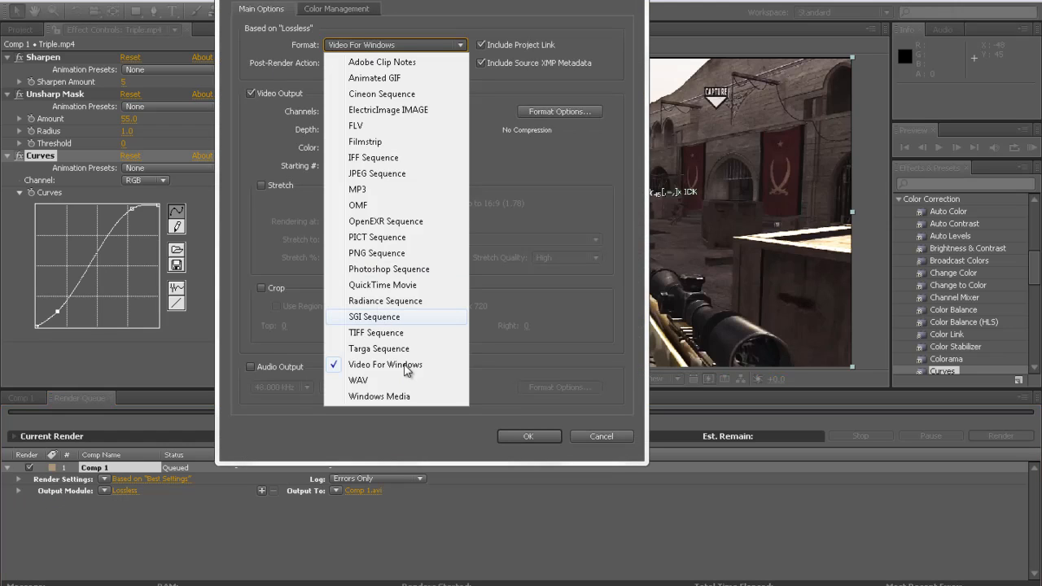
{"action": "left_click", "coordinate": [385, 365]}
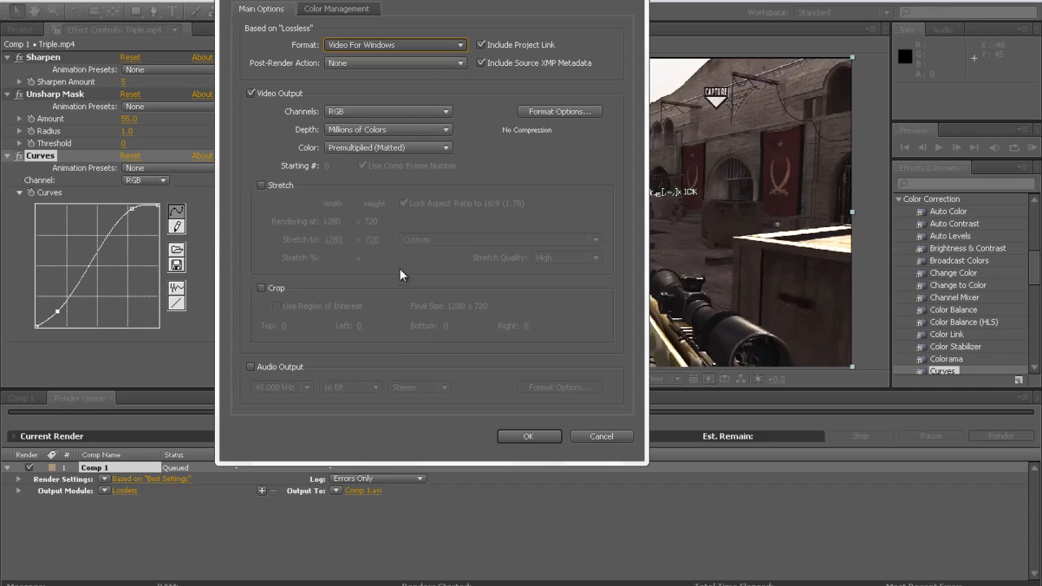
{"action": "left_click", "coordinate": [394, 46]}
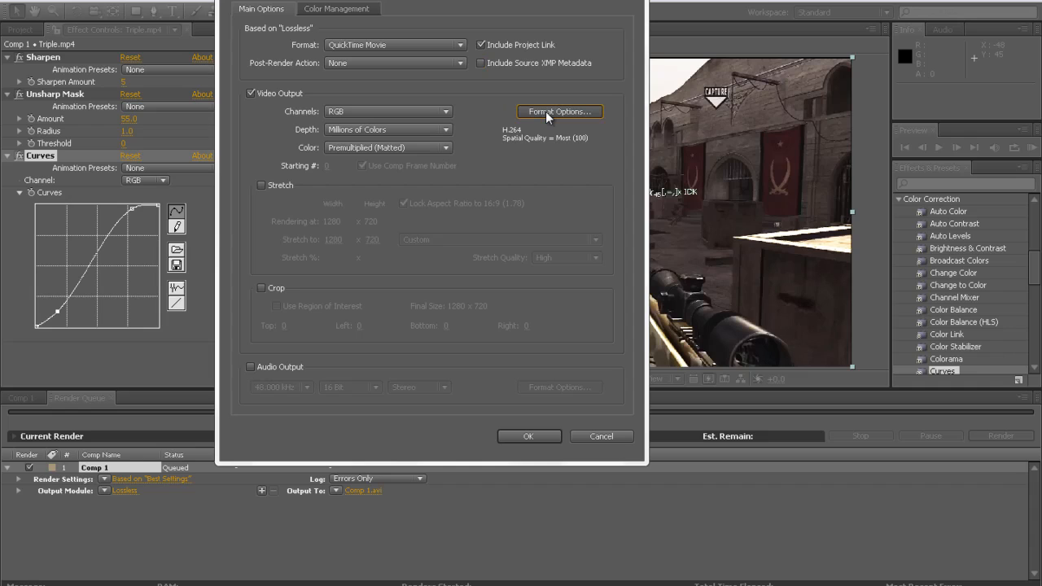
Set the QuickTime compression type to MPEG-4 Video at Best quality and confirm.
{"action": "left_click", "coordinate": [560, 111]}
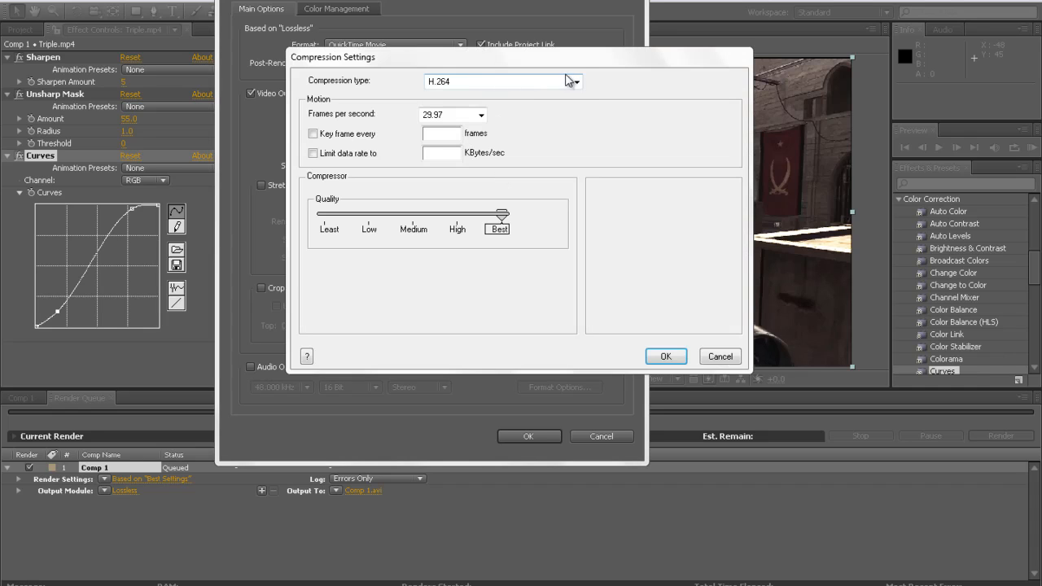
{"action": "left_click", "coordinate": [576, 81]}
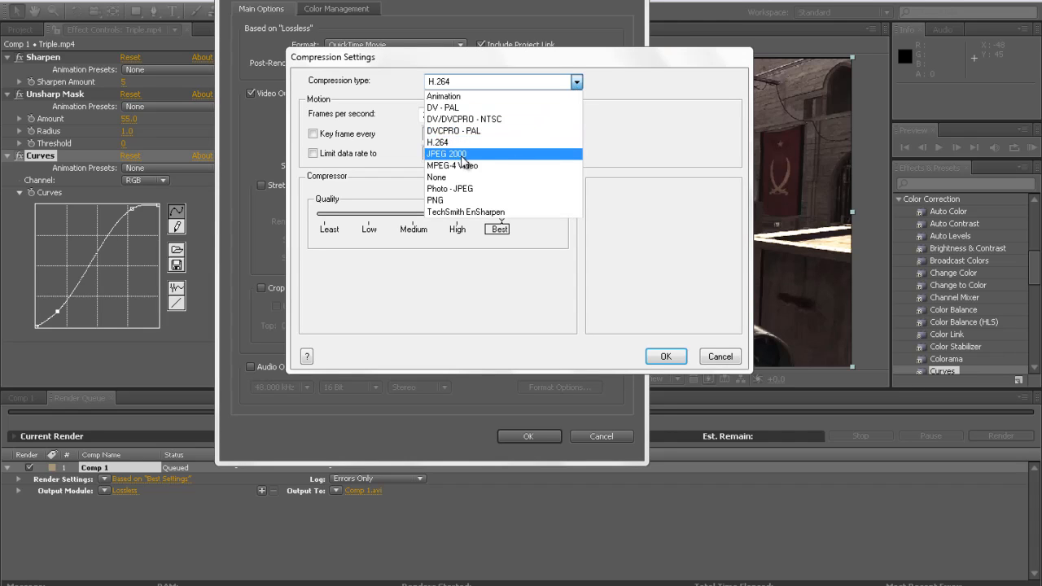
{"action": "left_click", "coordinate": [453, 167]}
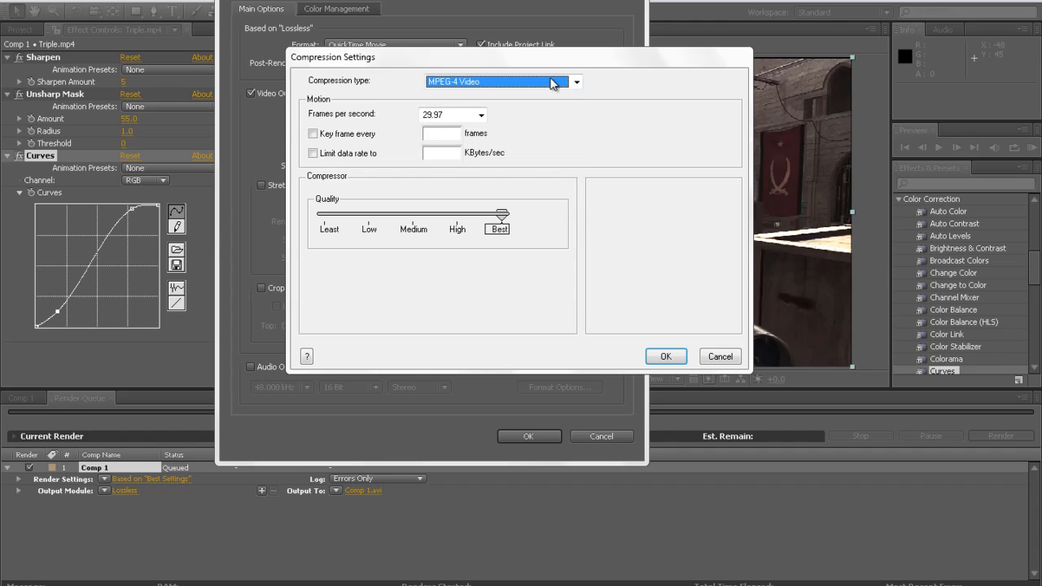
{"action": "mouse_move", "coordinate": [528, 101]}
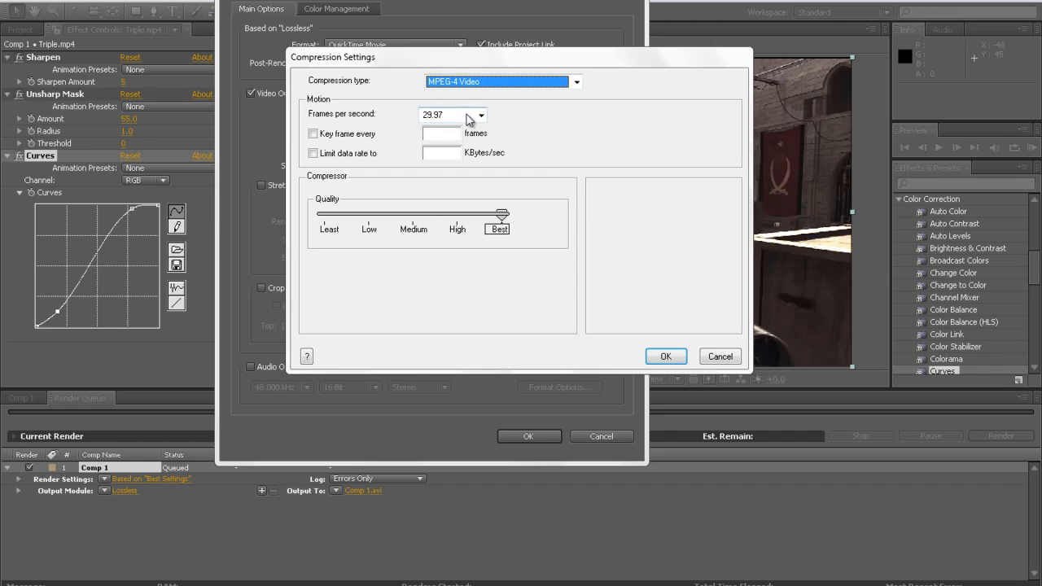
{"action": "left_click", "coordinate": [313, 133]}
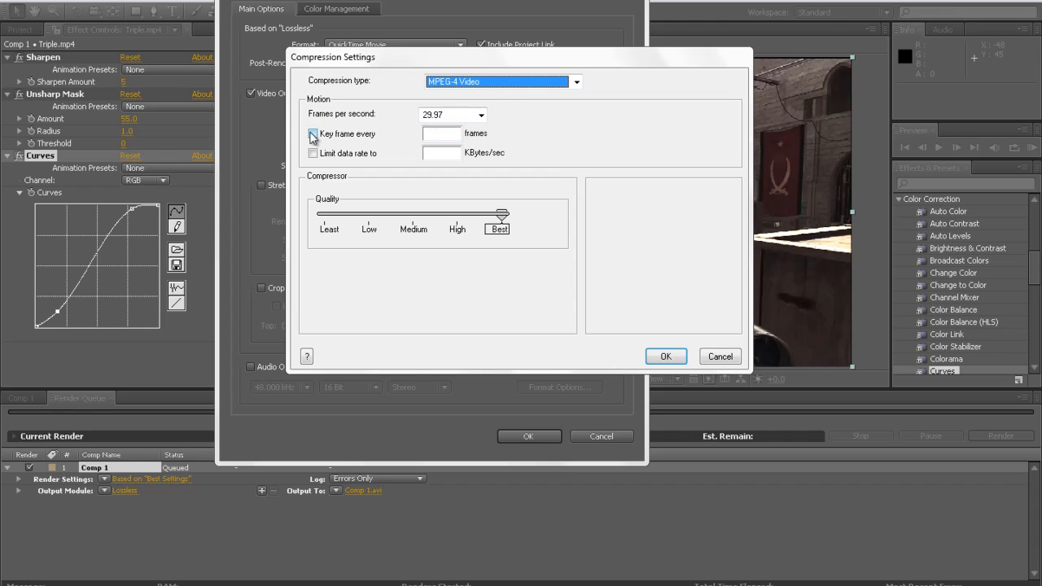
{"action": "left_click", "coordinate": [313, 134]}
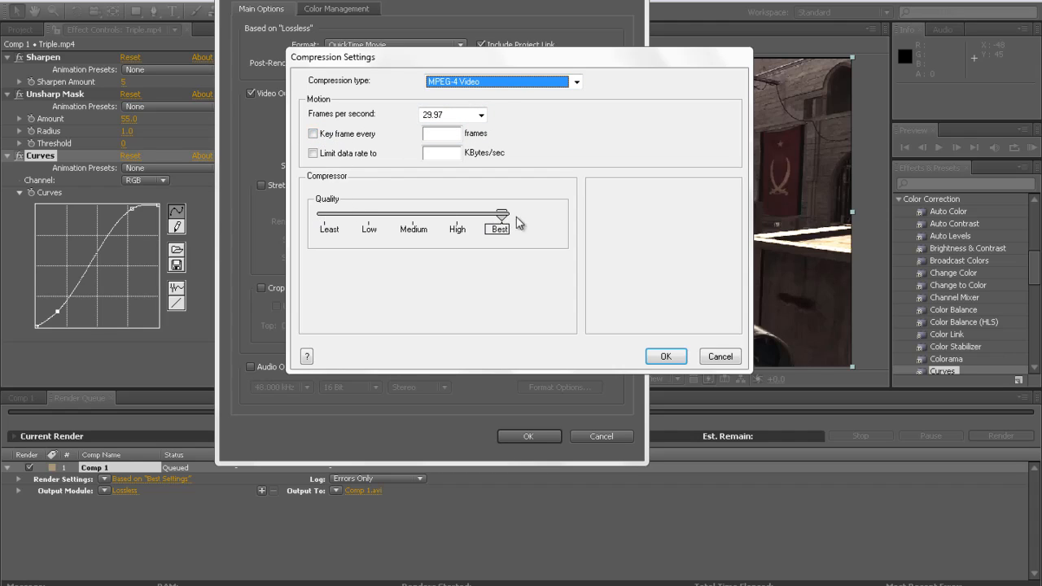
{"action": "left_click", "coordinate": [665, 355]}
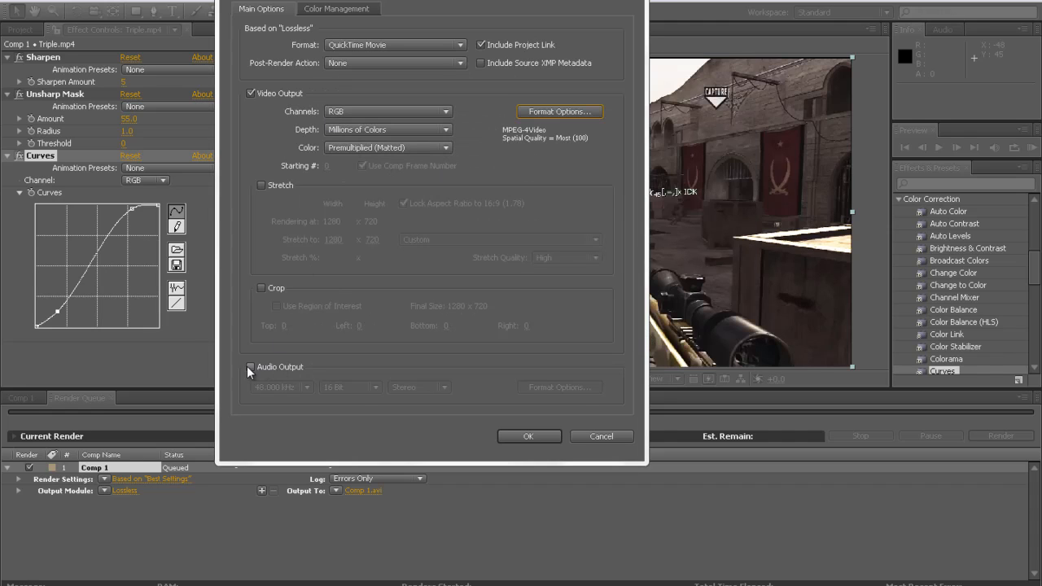
Enable audio output (48 kHz 16-bit stereo) for the QuickTime render.
{"action": "left_click", "coordinate": [251, 366]}
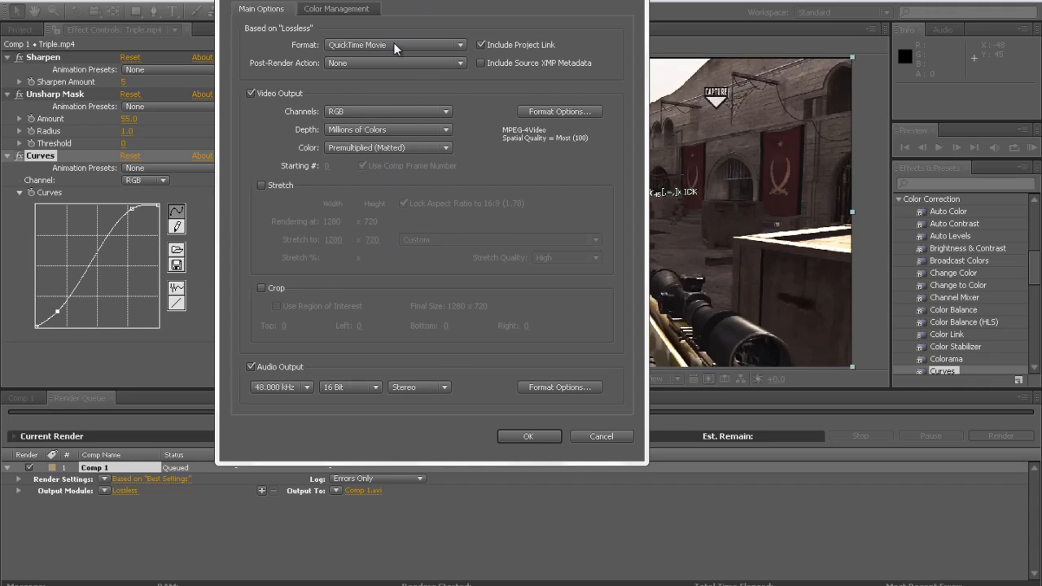
{"action": "mouse_move", "coordinate": [570, 202]}
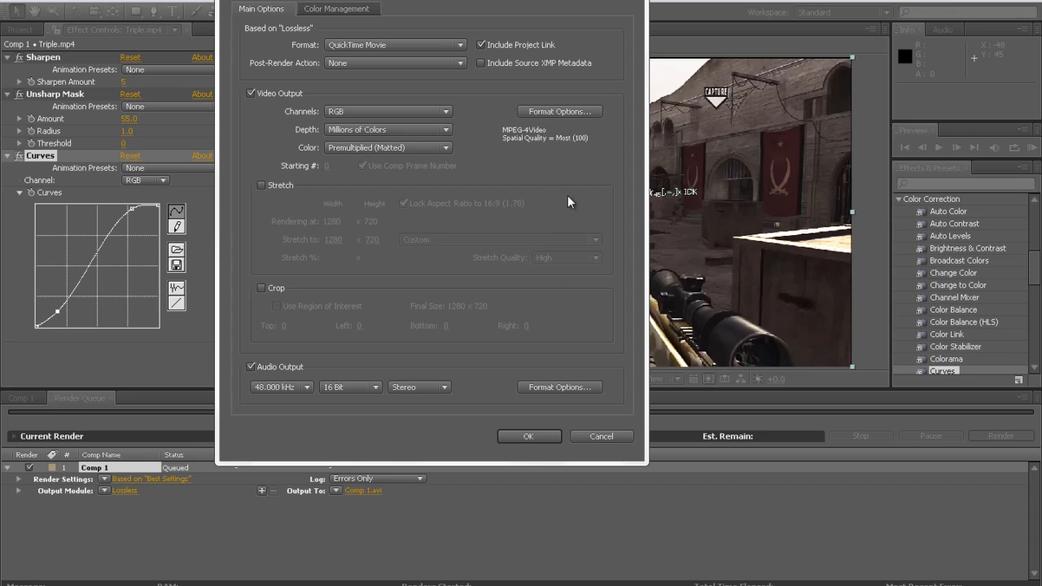
{"action": "mouse_move", "coordinate": [535, 290]}
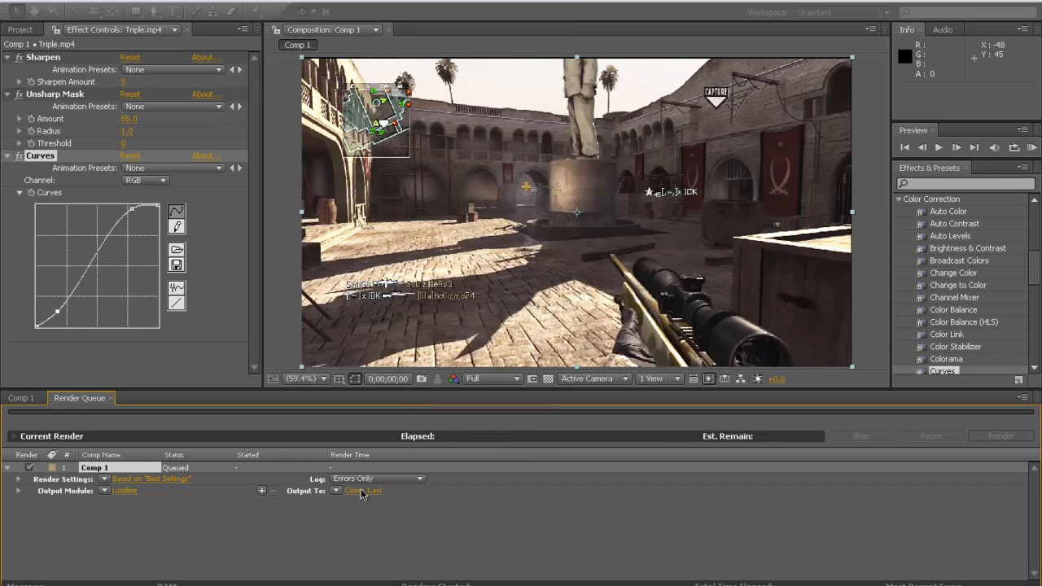
Save the render output in the Videos folder under the name Tutorial.
{"action": "left_click", "coordinate": [362, 490]}
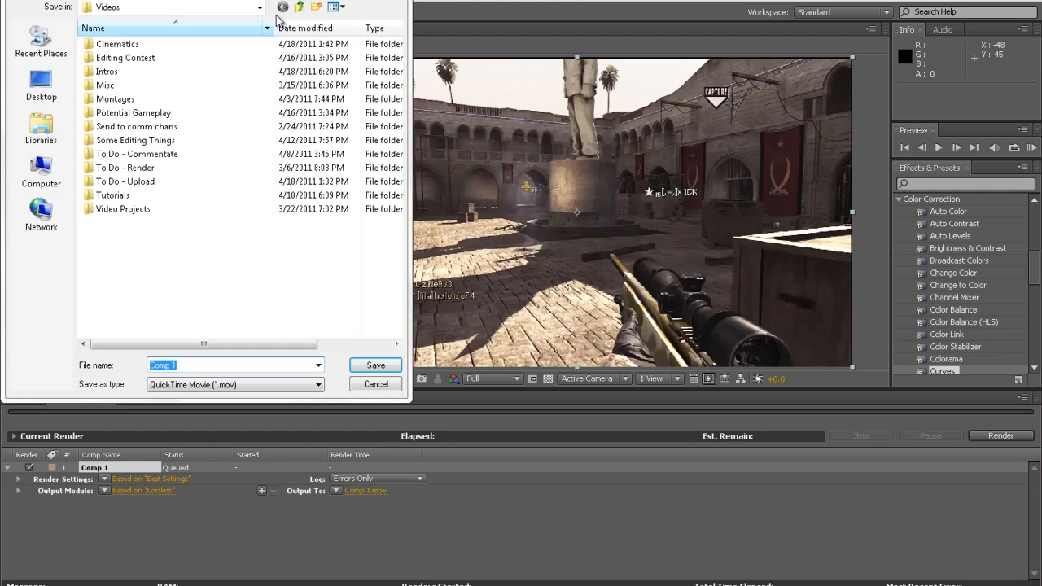
{"action": "mouse_move", "coordinate": [361, 245]}
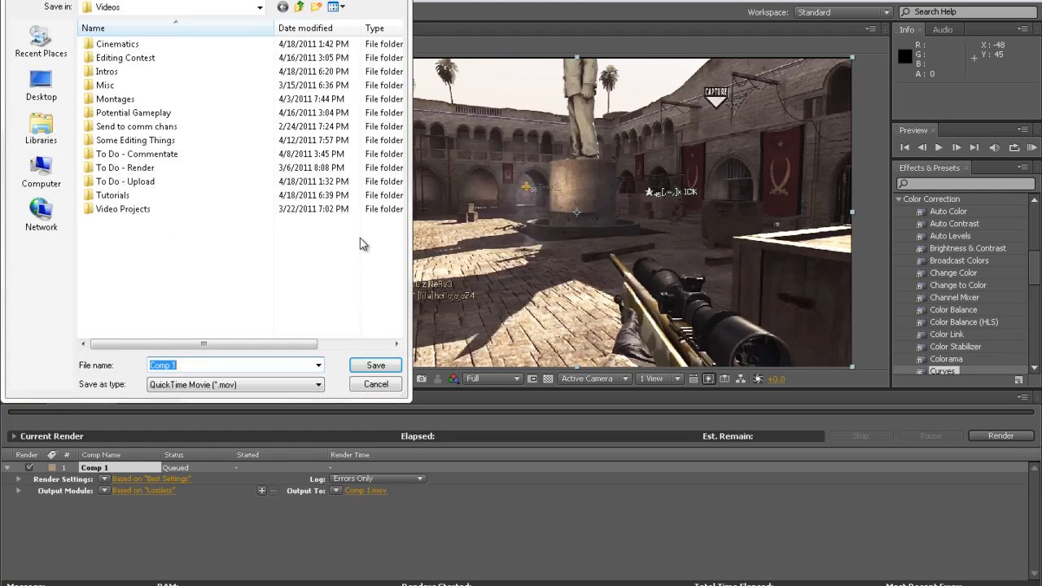
{"action": "type", "text": "Tutor"}
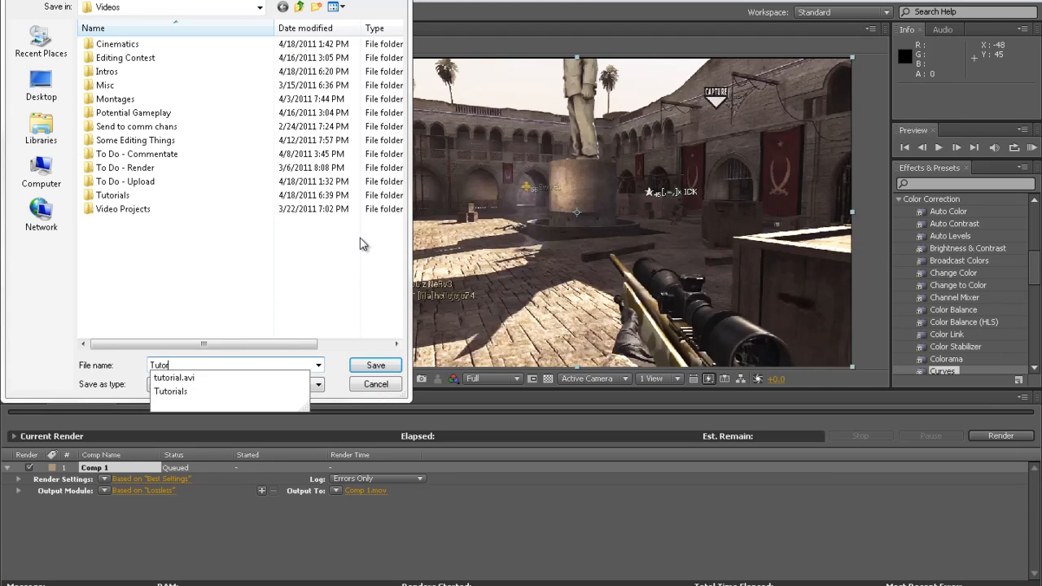
{"action": "left_click", "coordinate": [375, 364]}
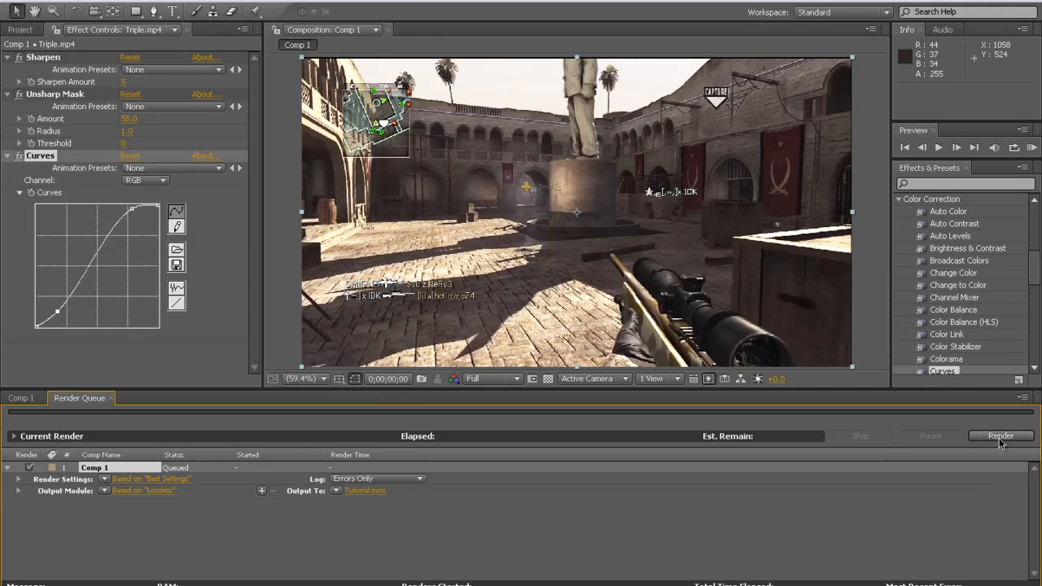
{"action": "mouse_move", "coordinate": [508, 312]}
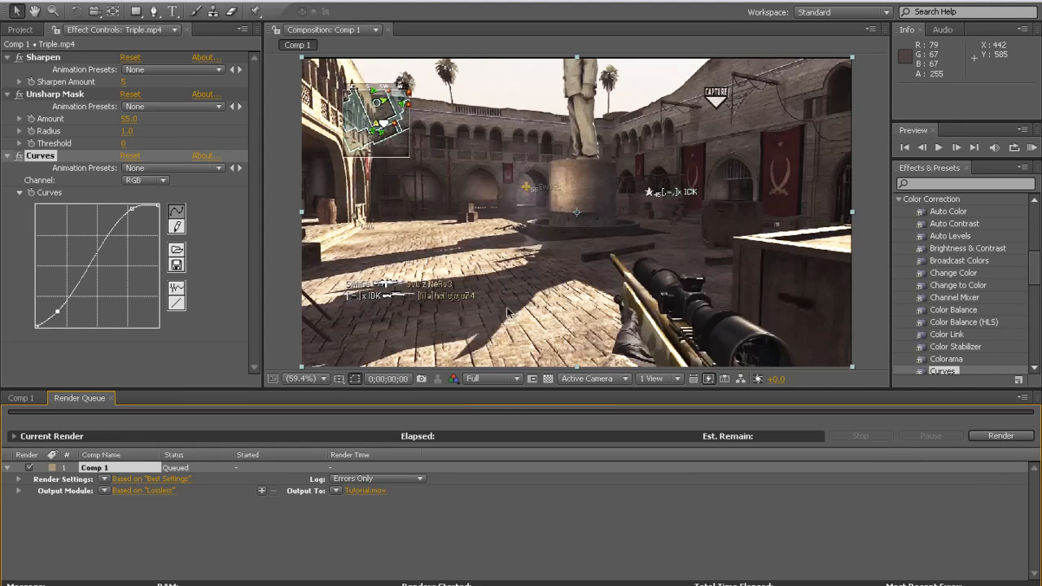
{"action": "mouse_move", "coordinate": [362, 579]}
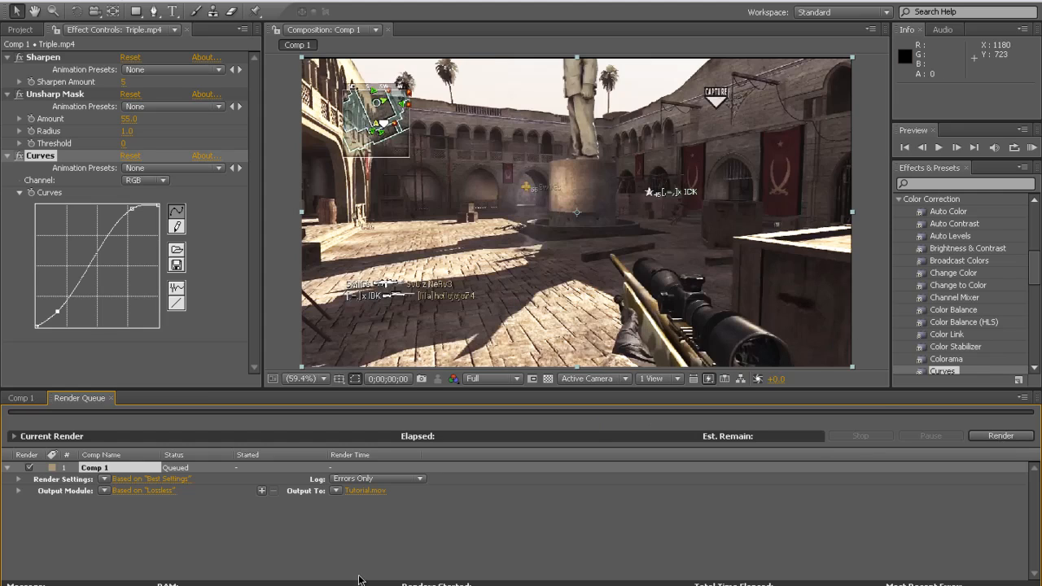